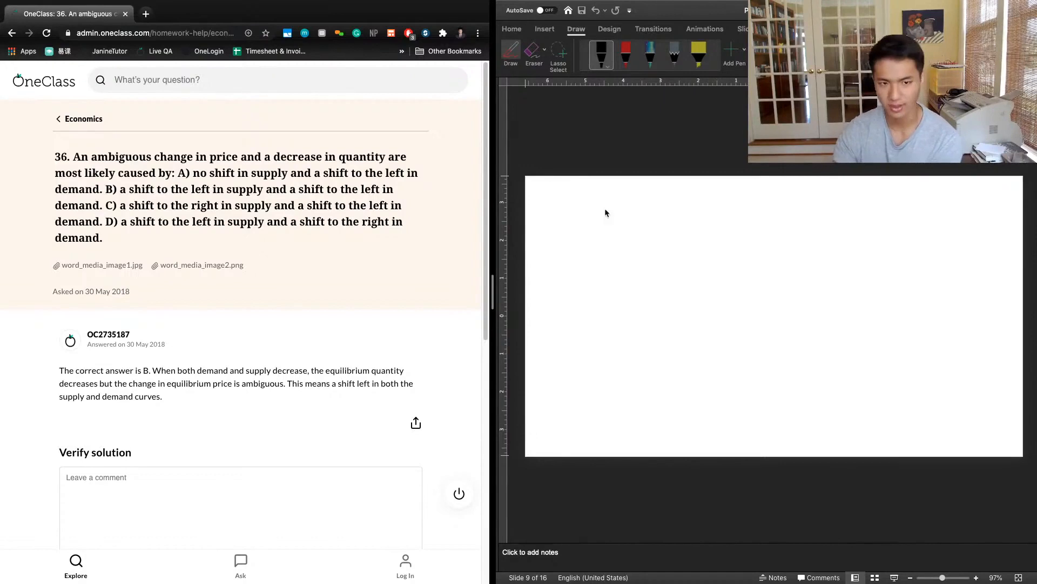
# - Sketch the graph axes, an upward-sloping supply curve and a downward-sloping demand curve
pyautogui.moveTo(608, 213); pyautogui.dragTo(609, 302)
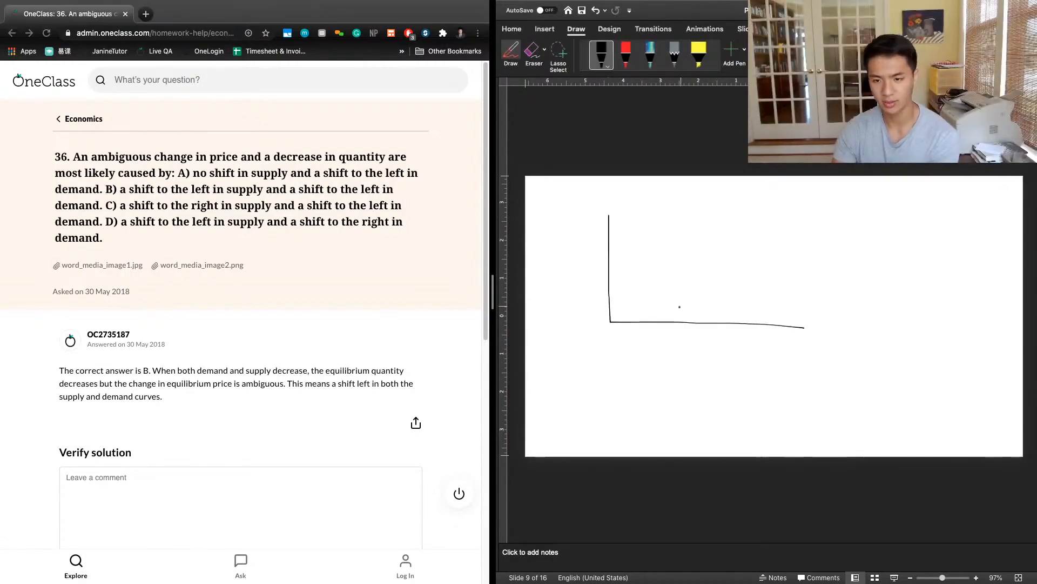
pyautogui.moveTo(634, 314); pyautogui.dragTo(860, 177)
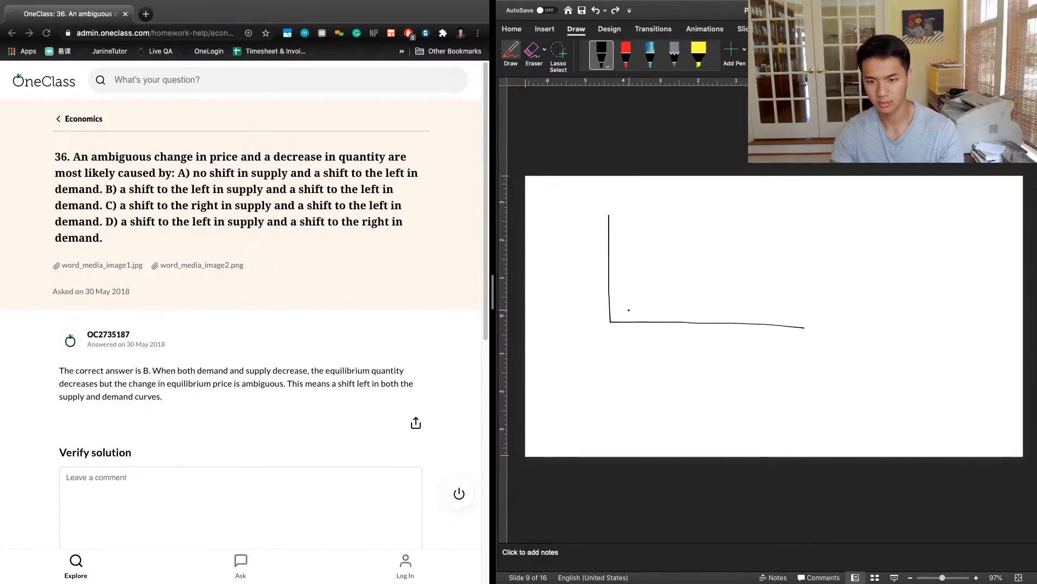
pyautogui.moveTo(625, 227); pyautogui.dragTo(751, 297)
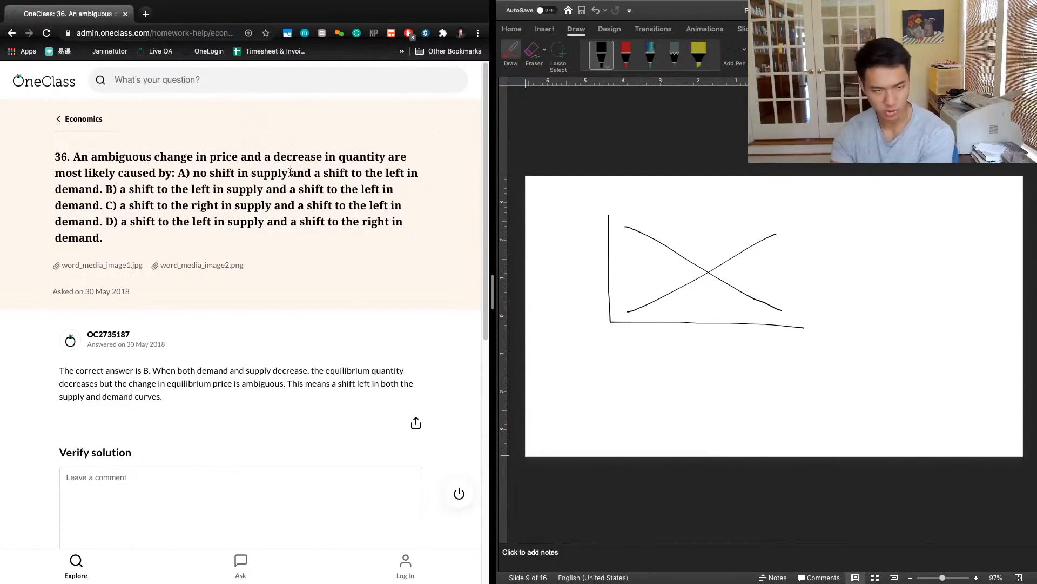
pyautogui.moveTo(135, 147)
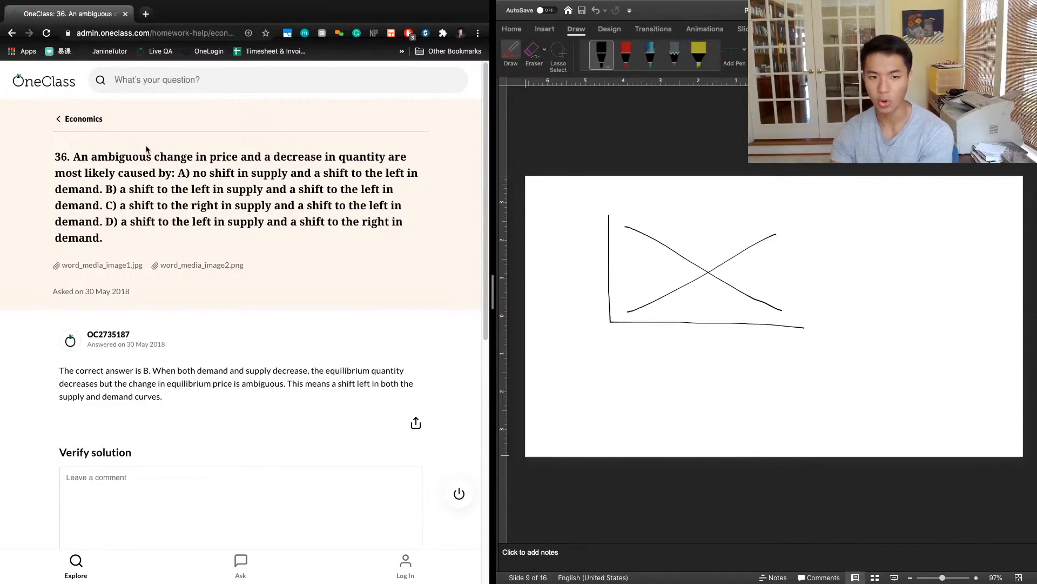
pyautogui.moveTo(826, 318)
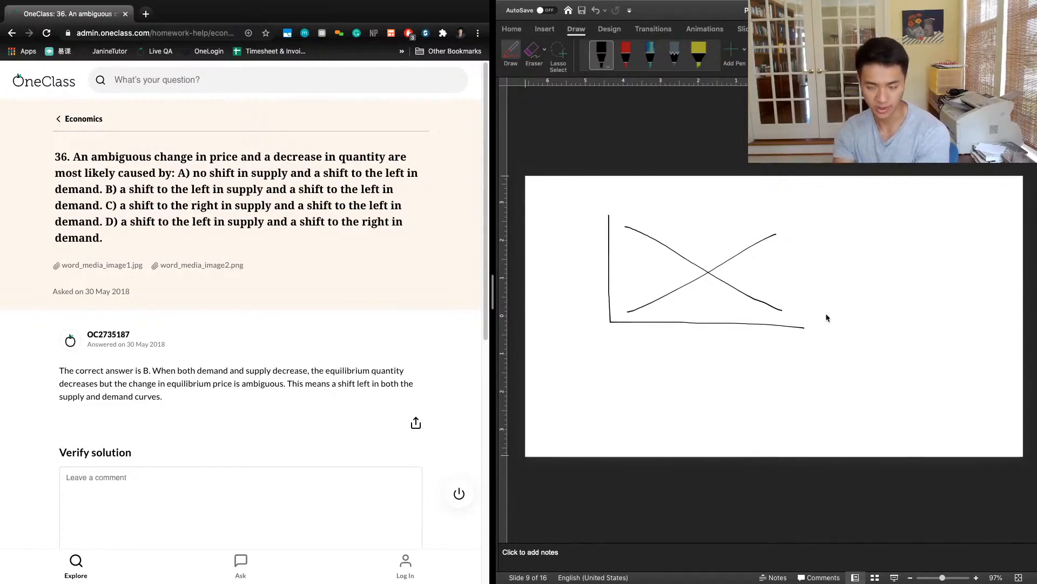
pyautogui.moveTo(725, 243)
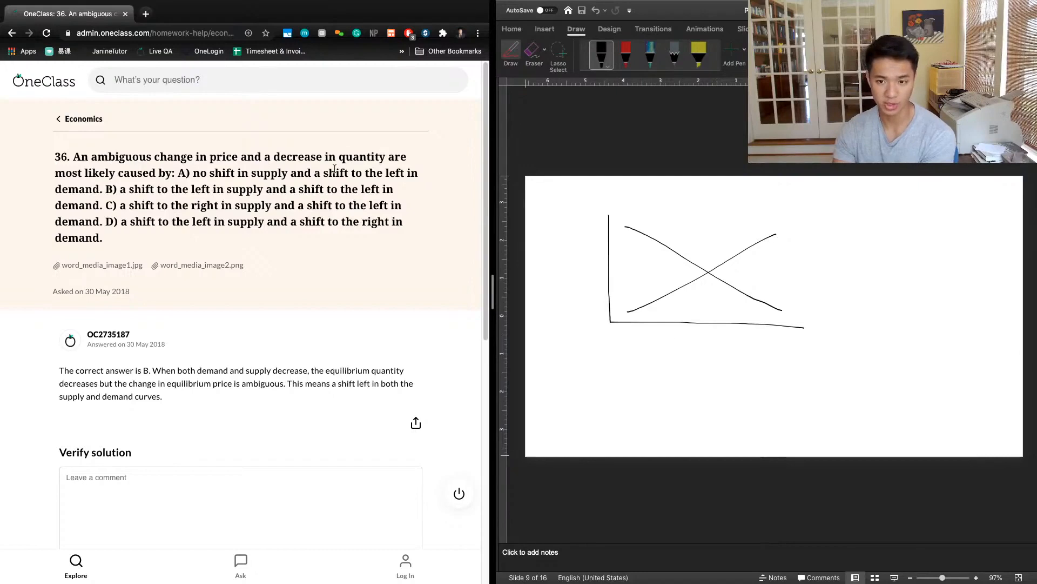
pyautogui.moveTo(691, 256)
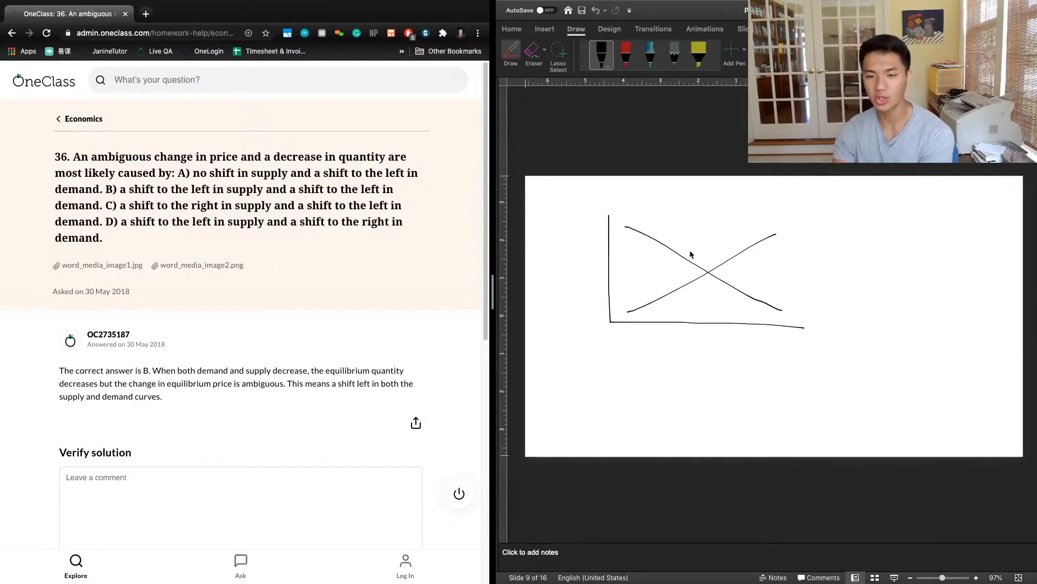
pyautogui.moveTo(708, 252)
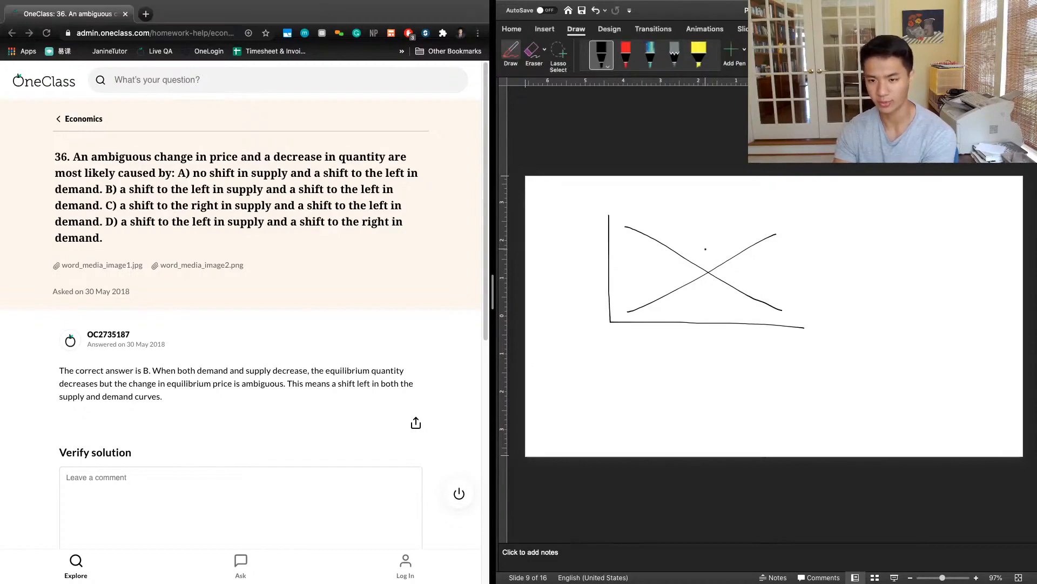
# - Draw a left-pointing shift arrow beside the demand curve
pyautogui.moveTo(701, 248); pyautogui.dragTo(720, 248)
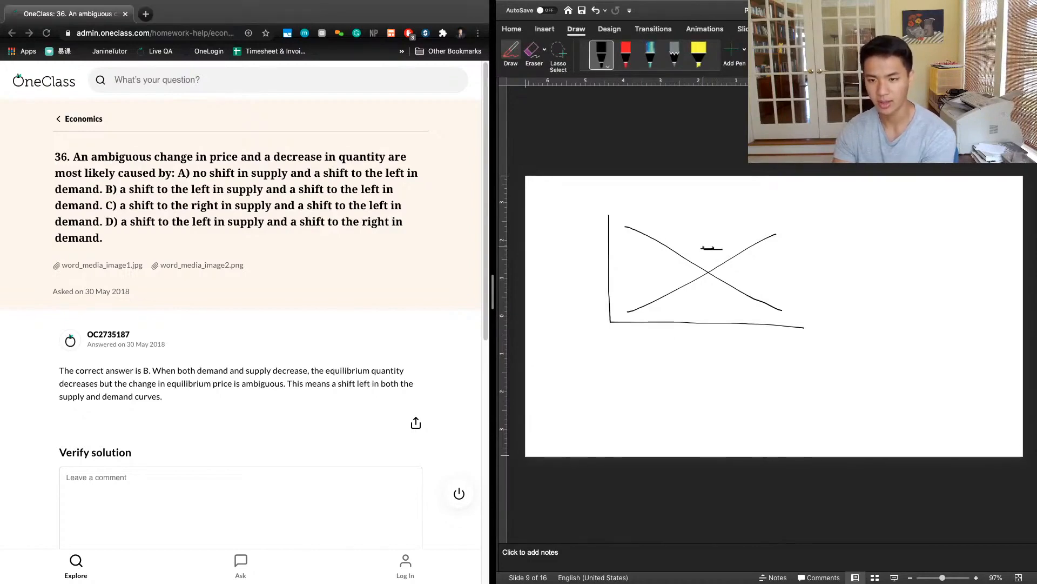
pyautogui.moveTo(705, 250); pyautogui.dragTo(715, 247)
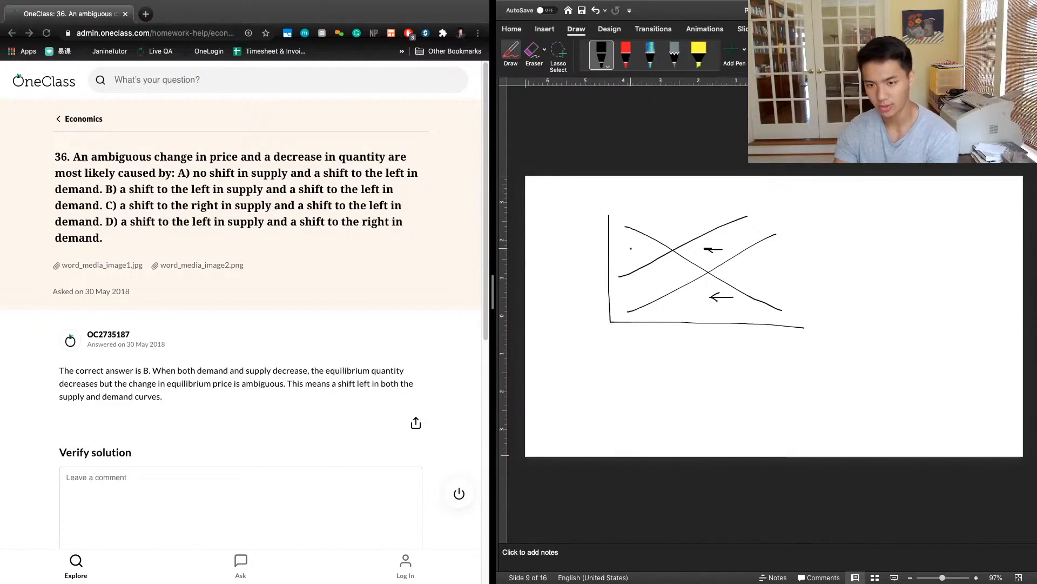
pyautogui.moveTo(619, 244); pyautogui.dragTo(748, 330)
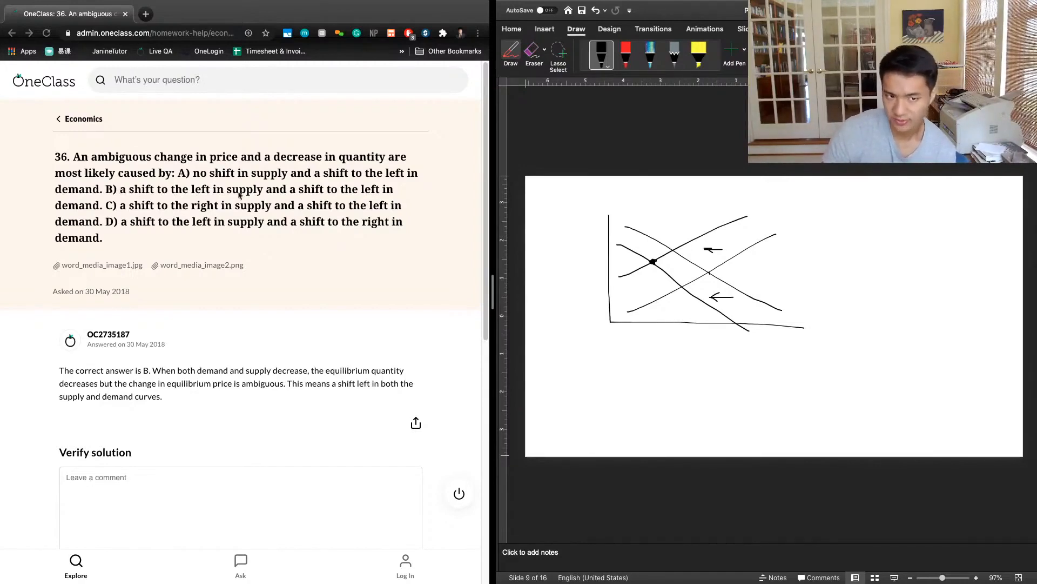
pyautogui.moveTo(122, 189); pyautogui.dragTo(116, 205)
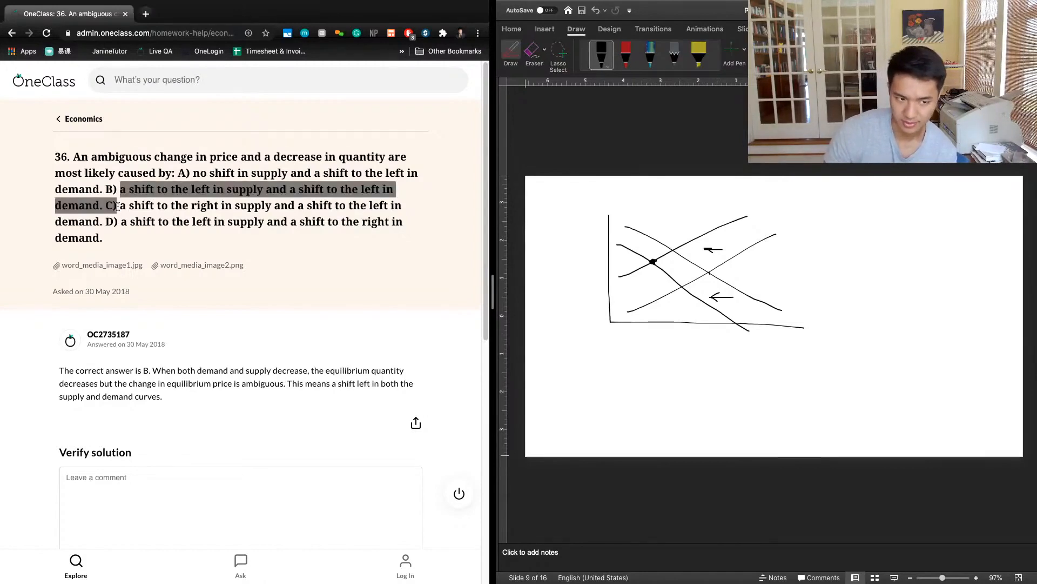
pyautogui.click(262, 385)
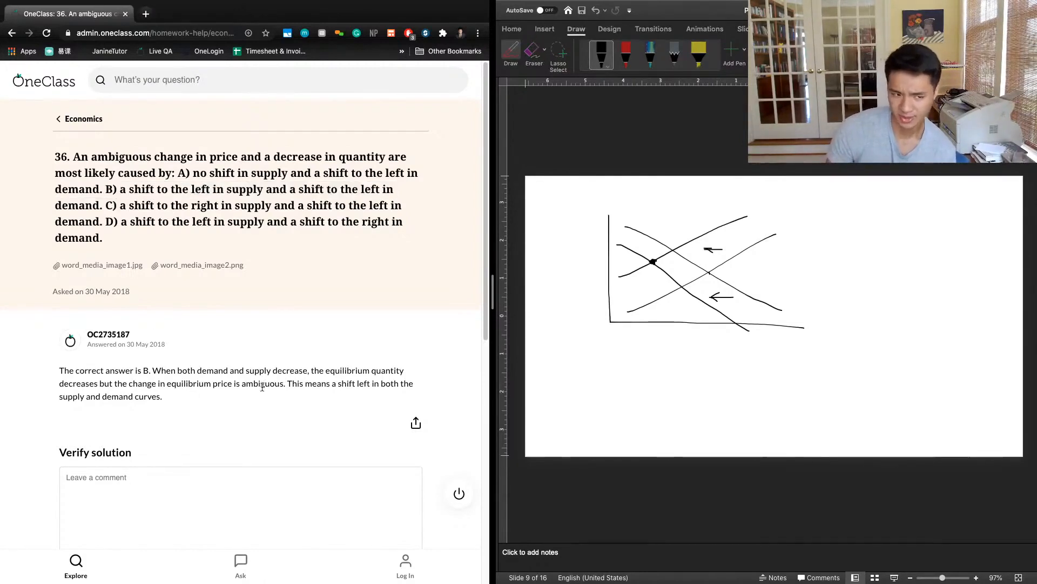